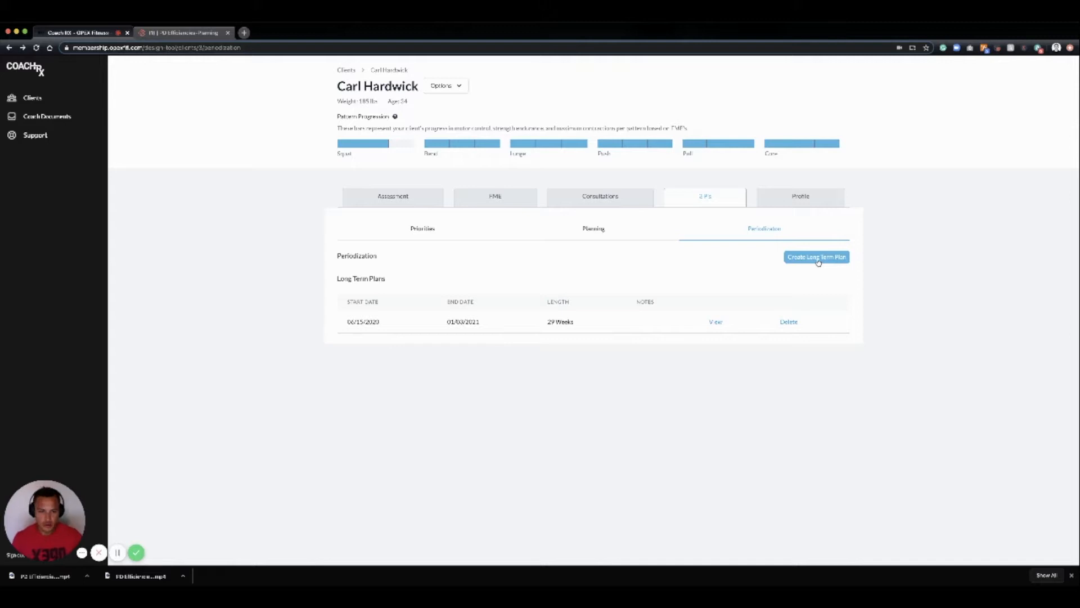
left_click(817, 256)
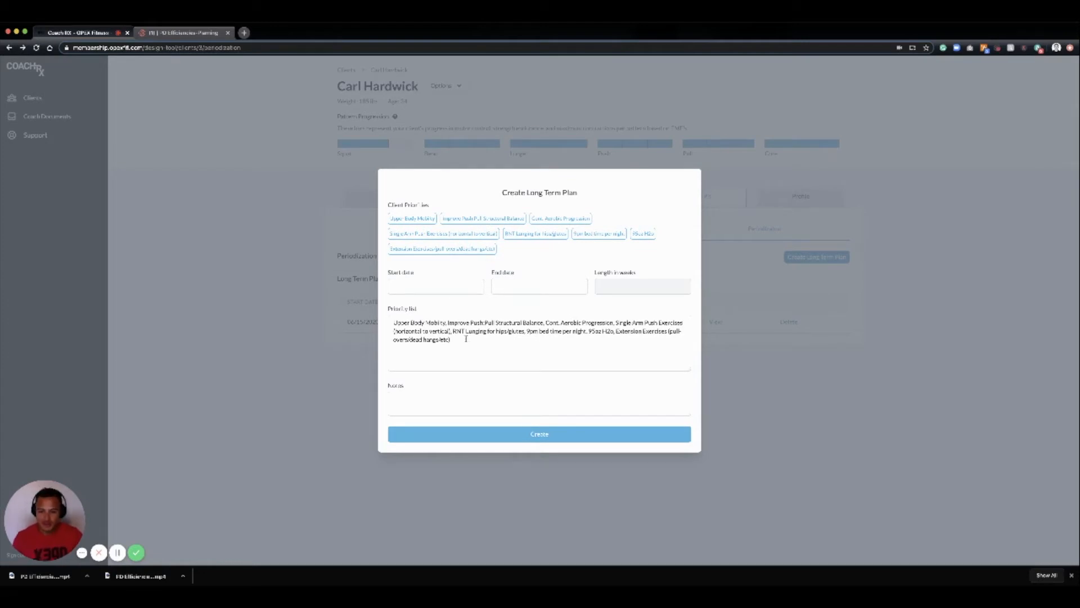
- Draft a June 29–December 31, 2020 plan (26 weeks), then dismiss the form without creating it
left_click(539, 342)
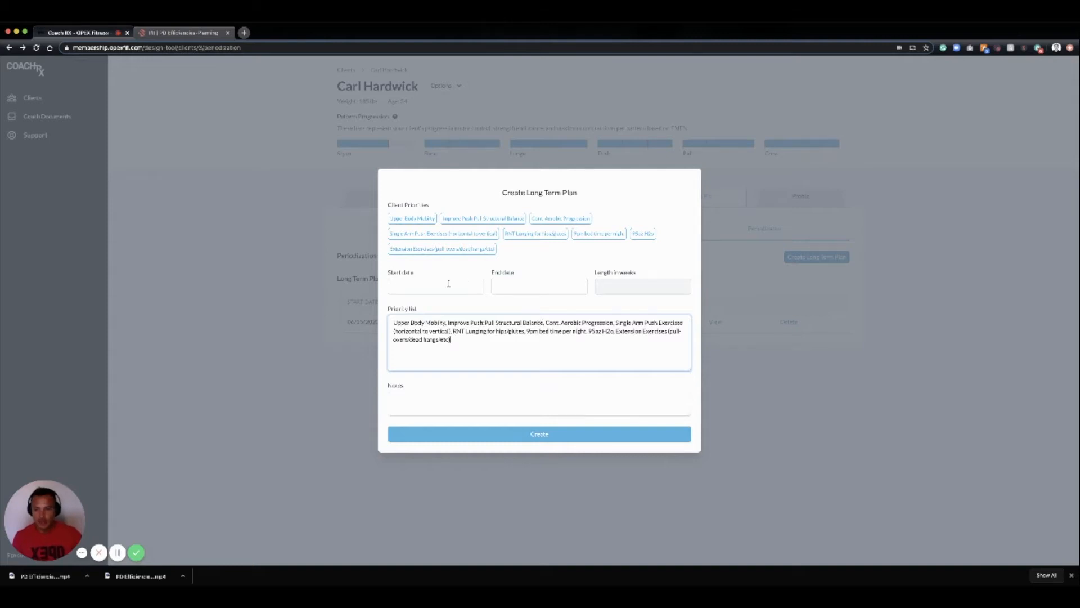
left_click(436, 286)
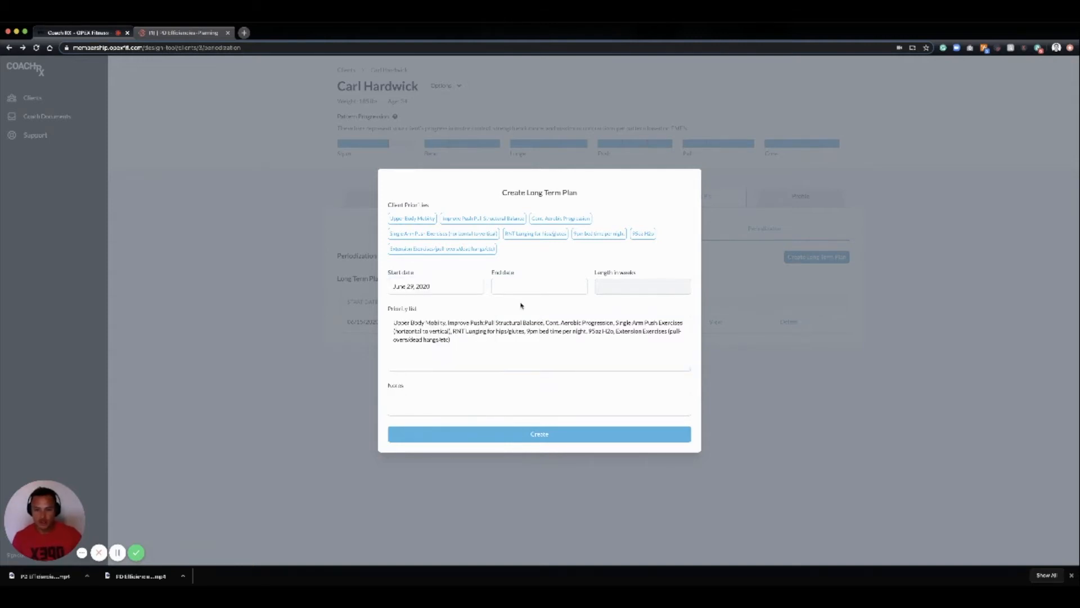
left_click(539, 286)
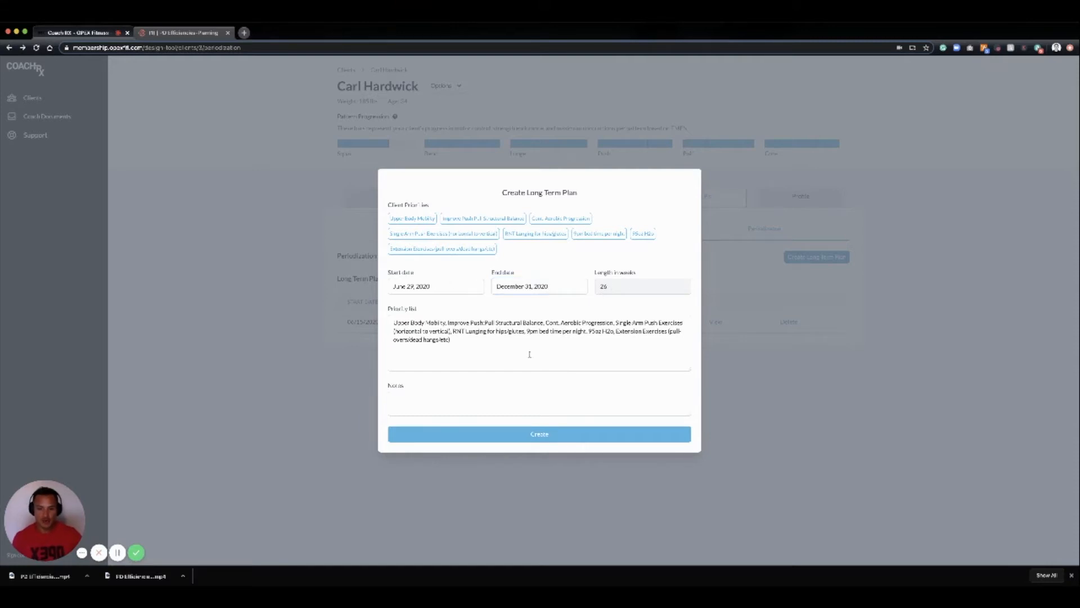
left_click(539, 403)
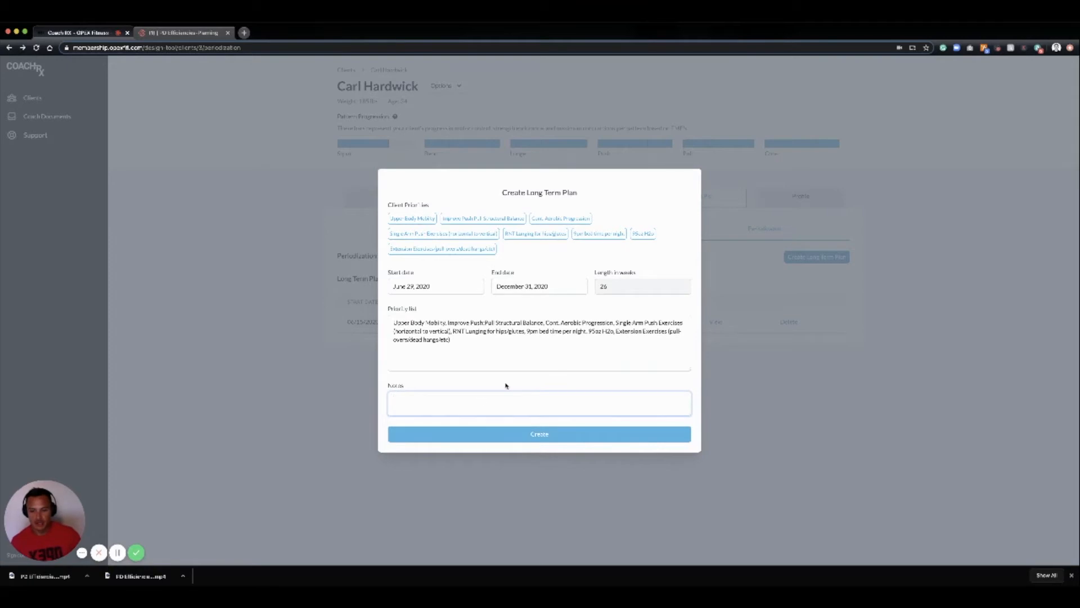
left_click(539, 433)
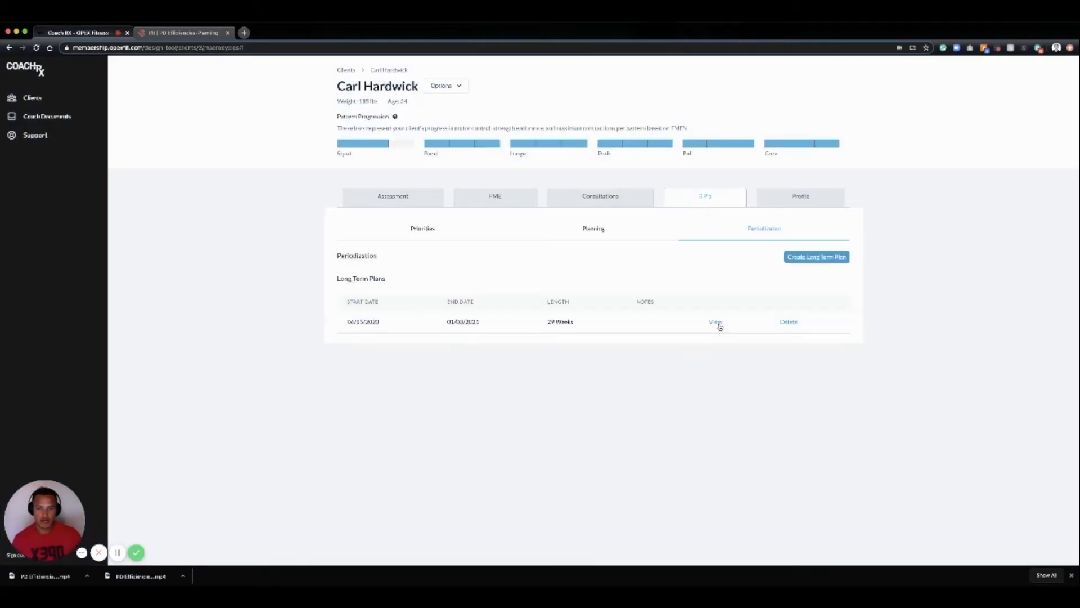
- View the existing 29-week long-term plan and begin a short-term plan inside it
left_click(715, 322)
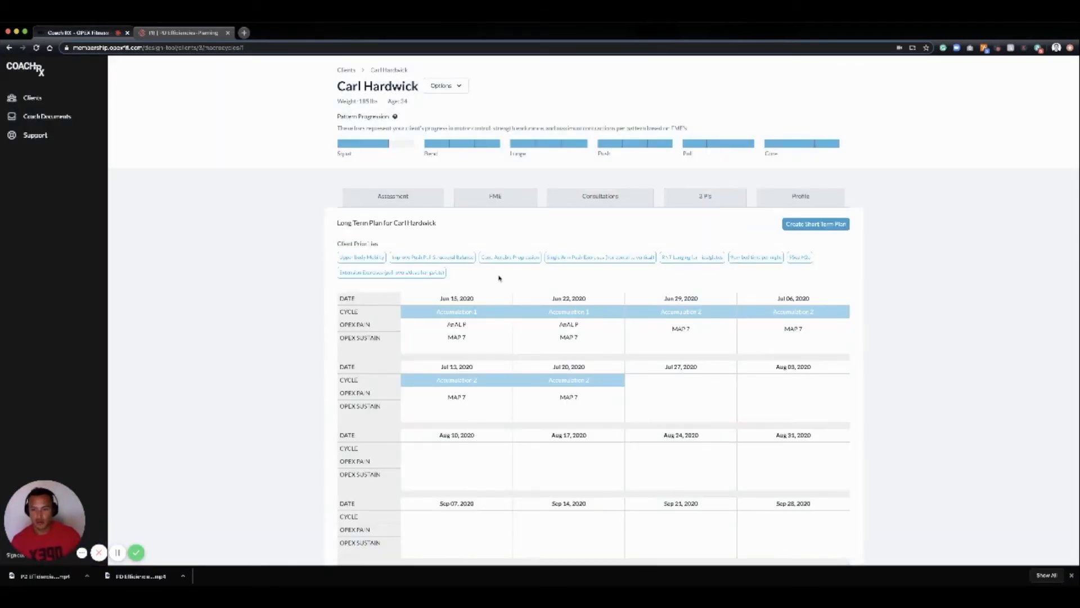
mouse_move(516, 290)
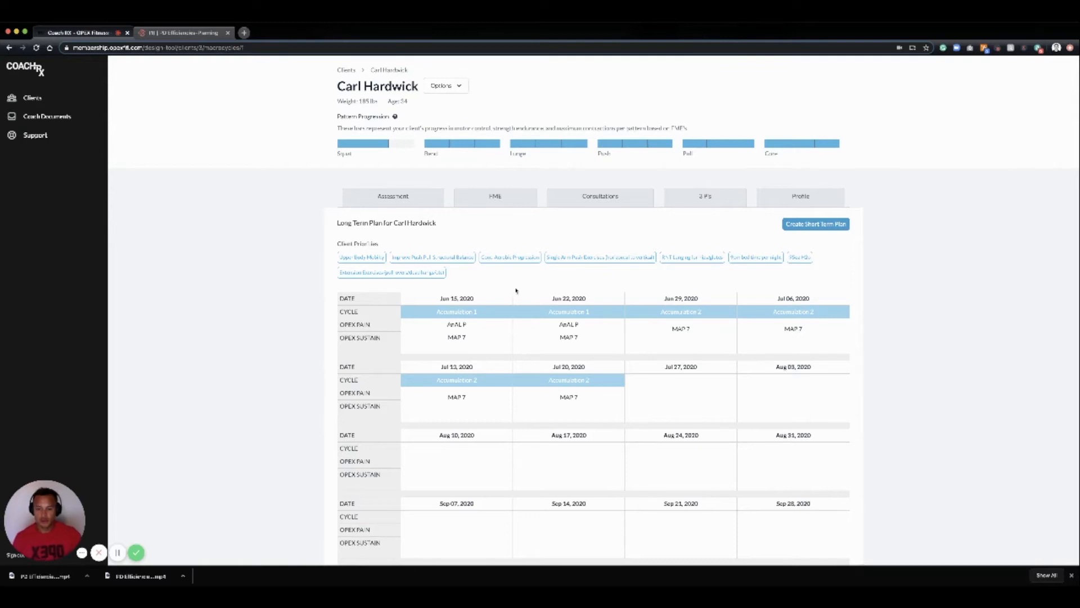
mouse_move(529, 292)
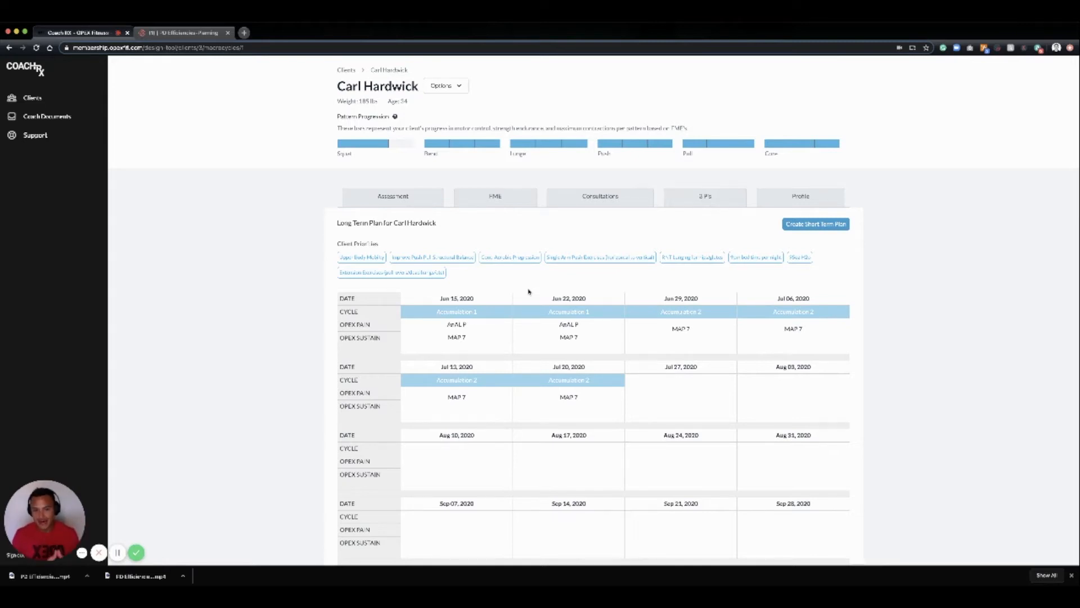
mouse_move(498, 325)
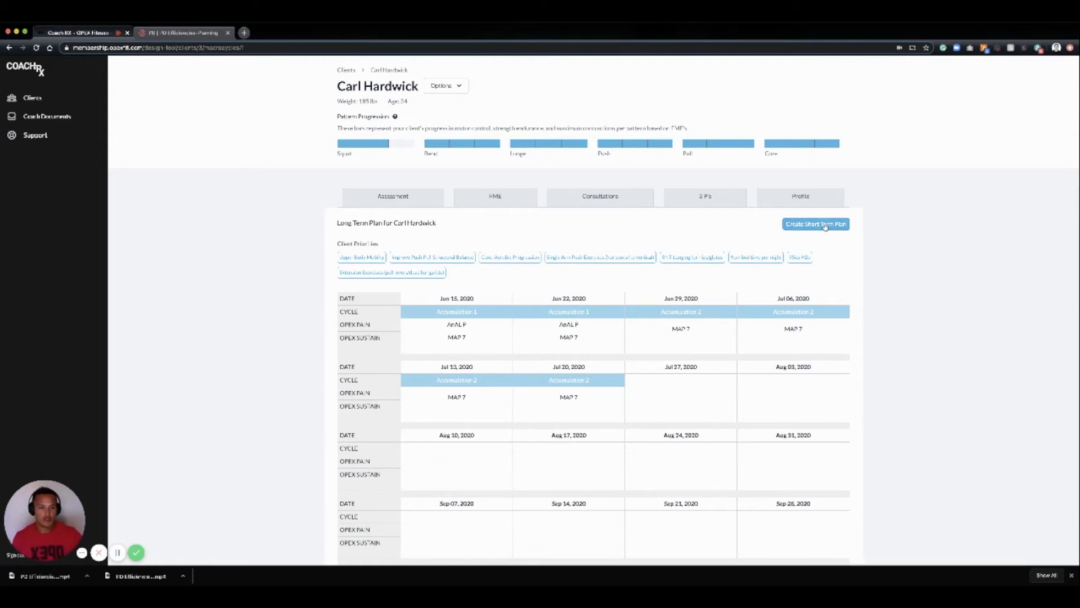
left_click(816, 224)
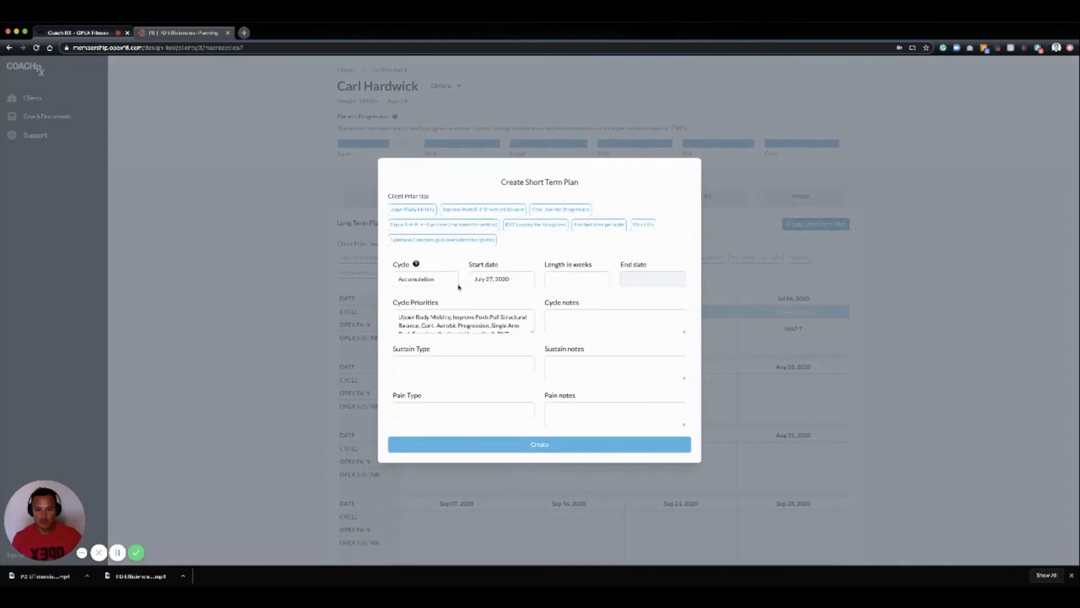
- Make the cycle Intensification starting July 27, 2020
left_click(425, 278)
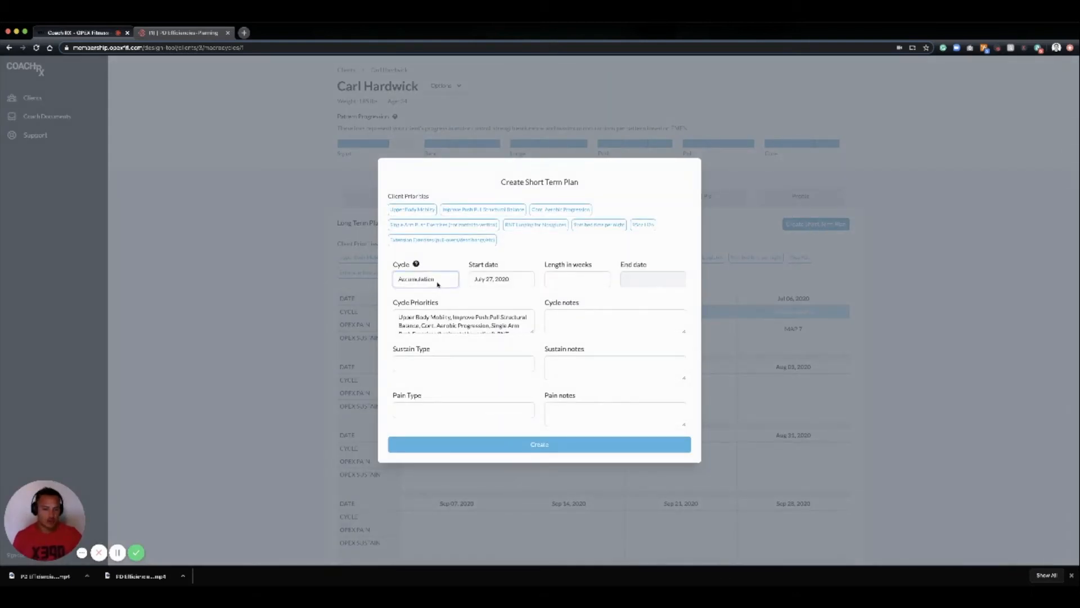
left_click(426, 279)
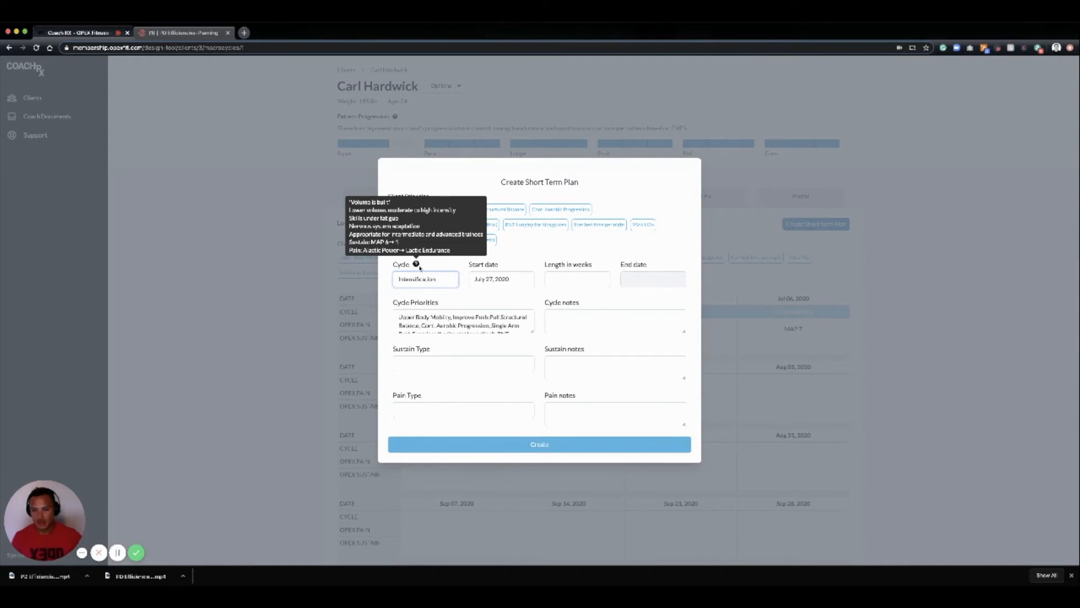
left_click(500, 279)
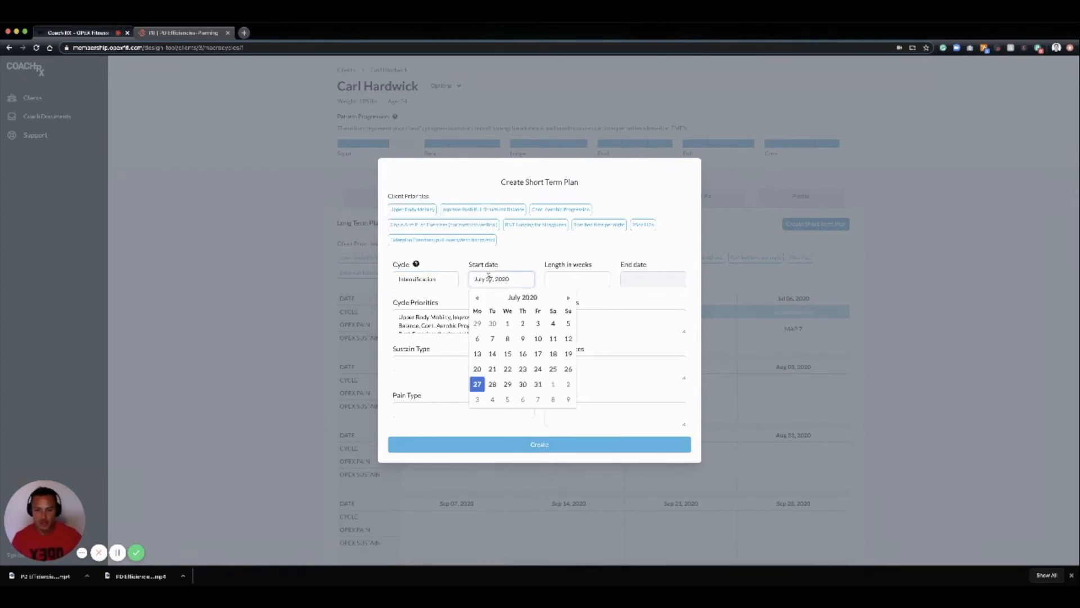
left_click(477, 384)
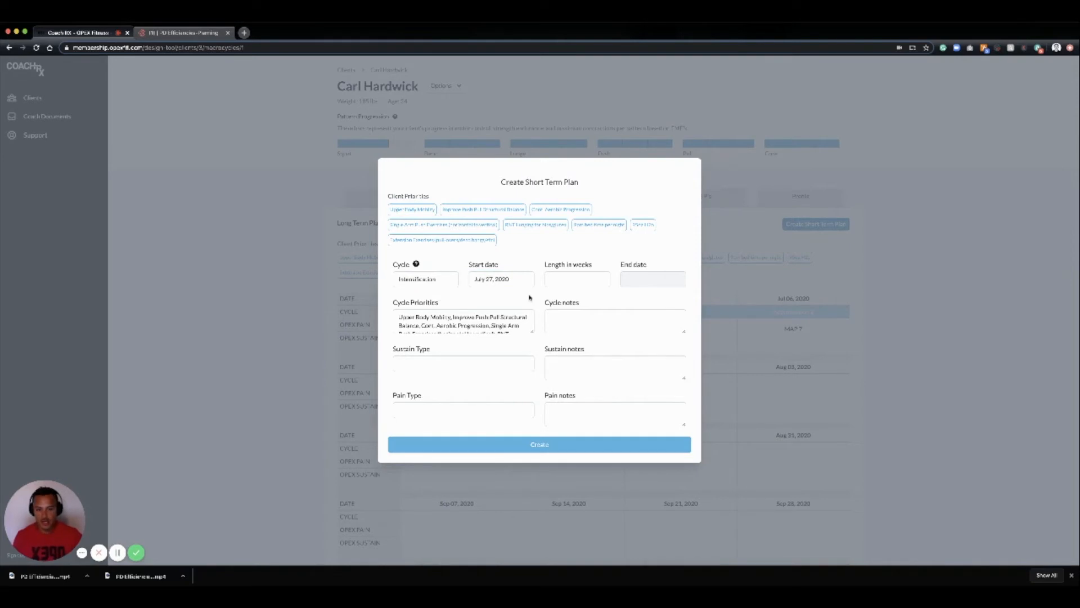
mouse_move(530, 297)
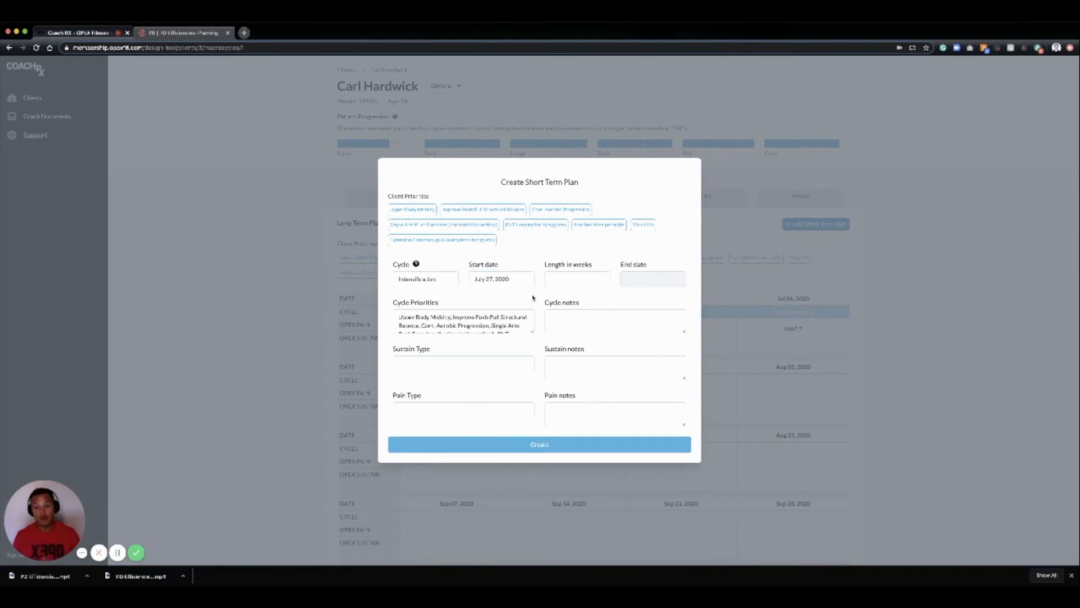
- Set the cycle length to 4 weeks, ending August 23, 2020, and move to the notes and sustain fields
left_click(576, 279)
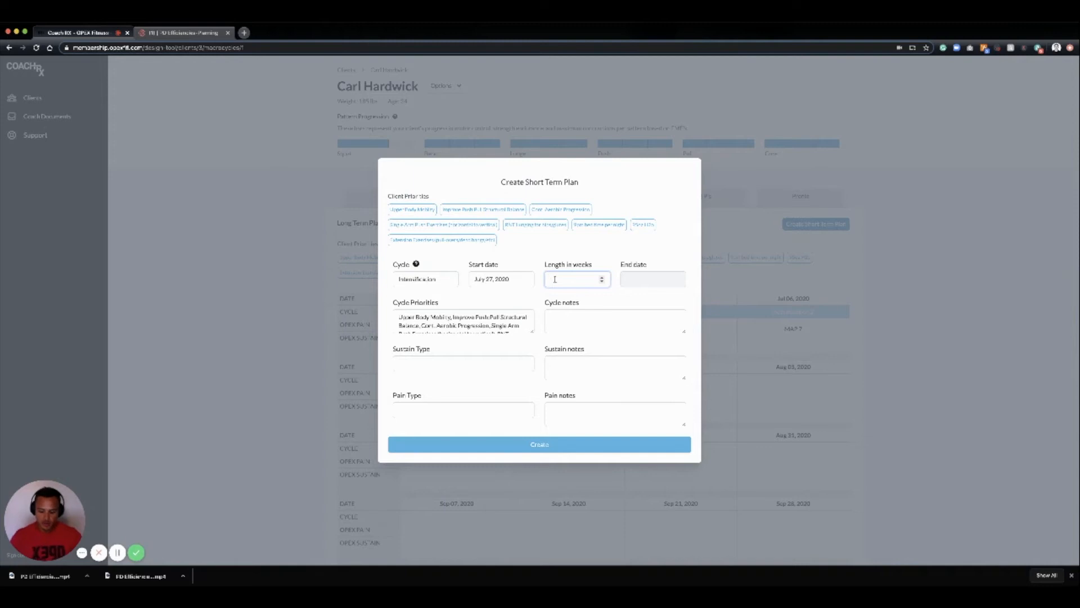
type("4")
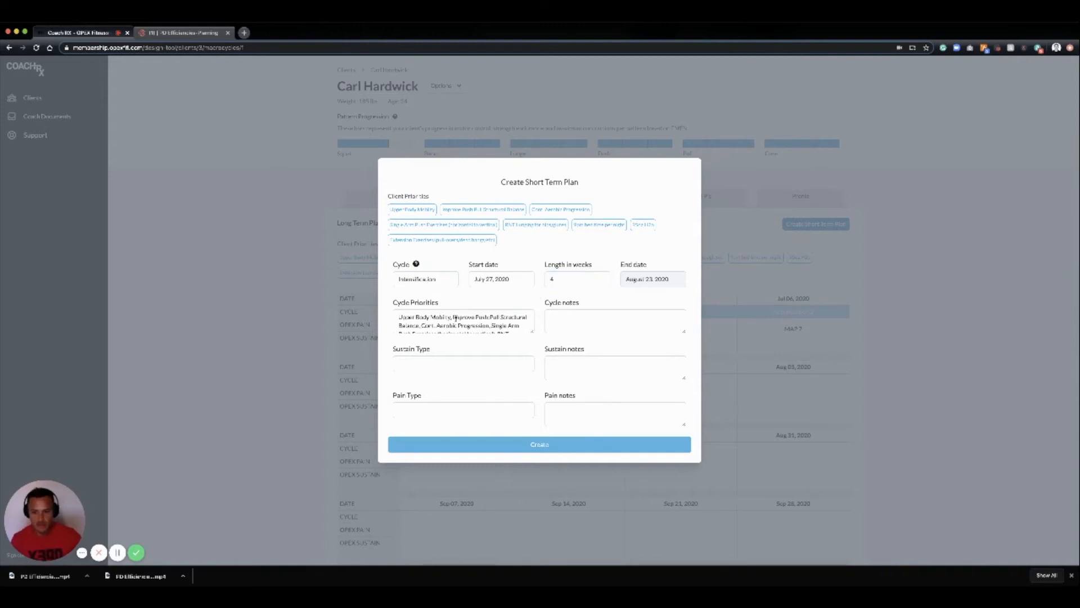
scroll("down", 3)
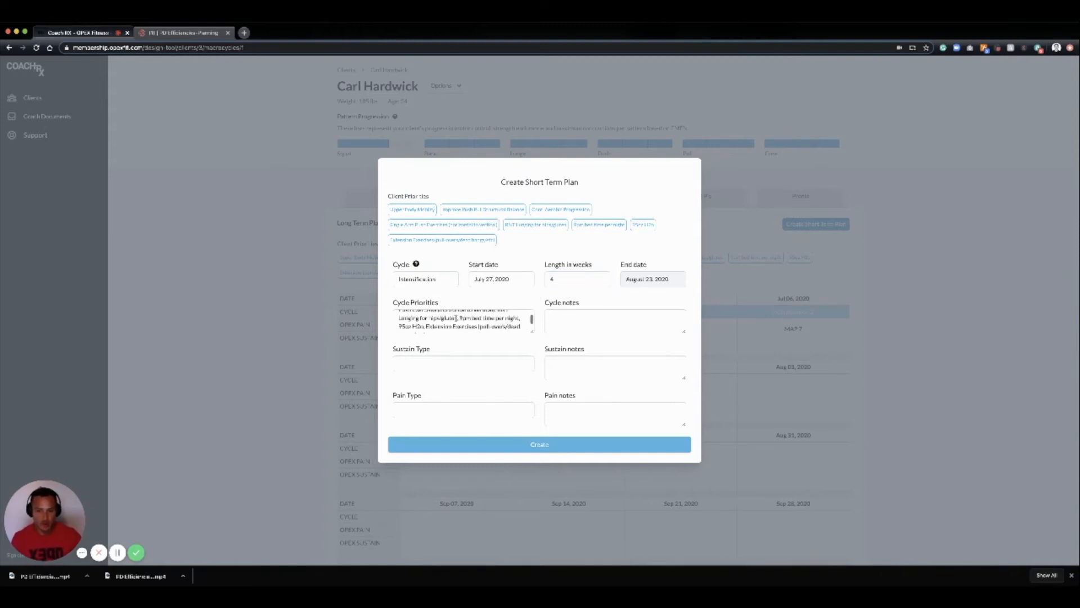
left_click(613, 321)
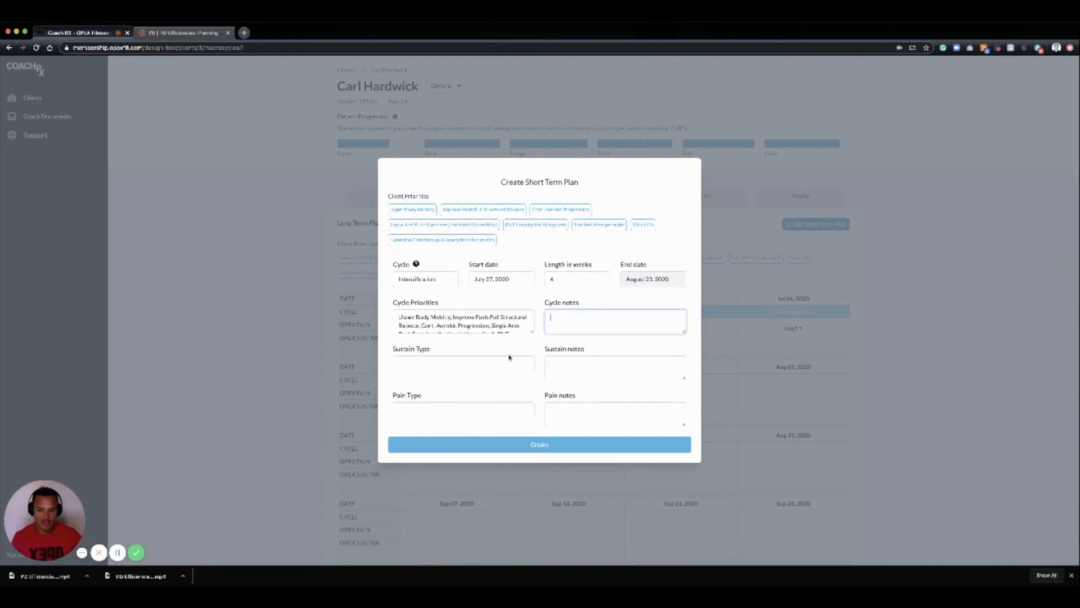
left_click(463, 363)
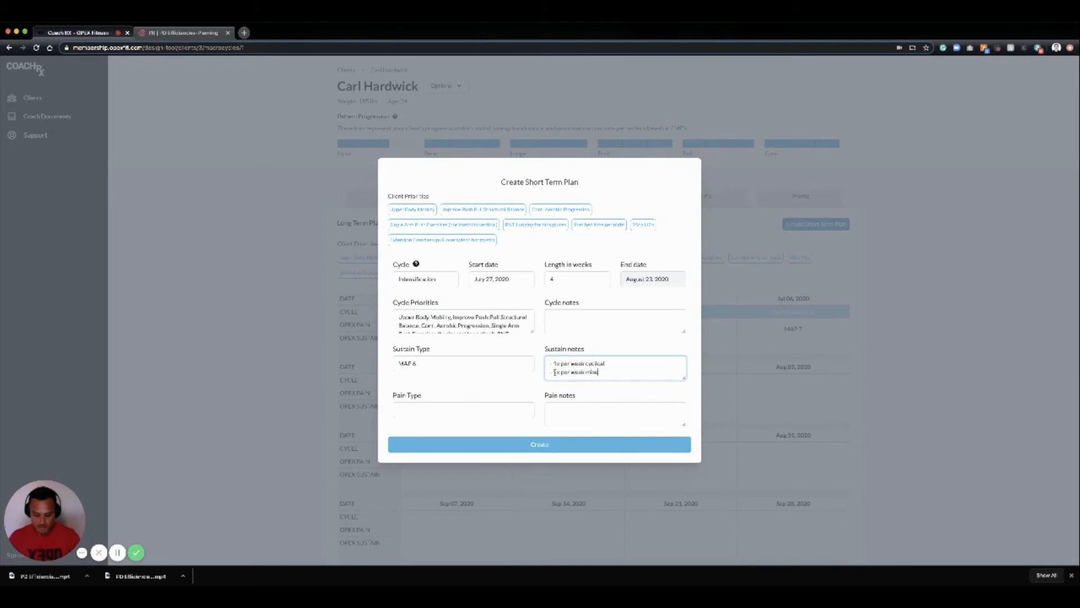
- Give the plan an AnAL E pain type with notes '1x per week, AB' and create it
left_click(462, 410)
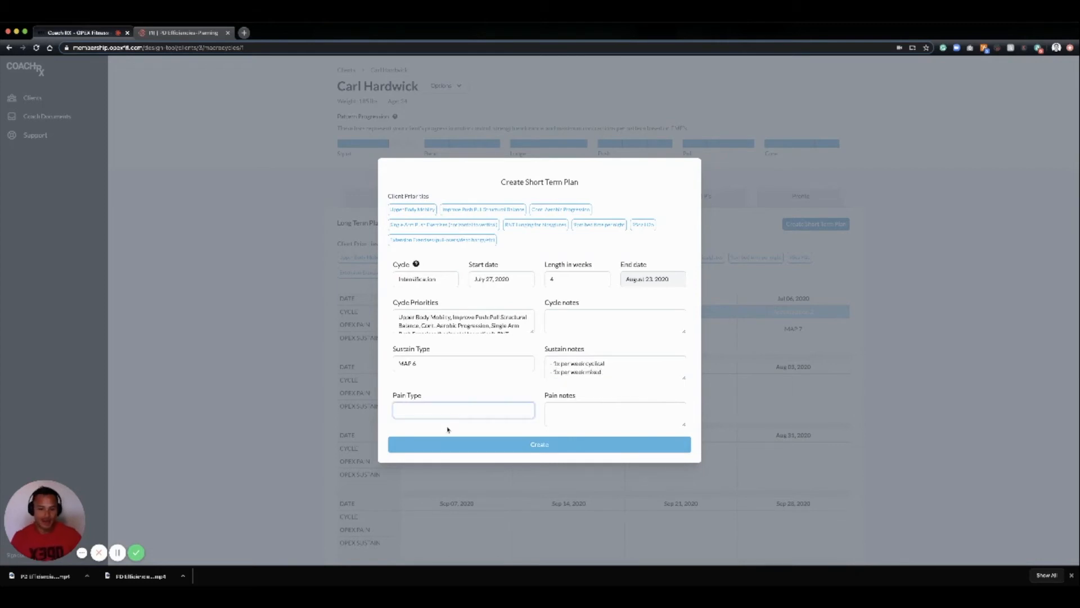
left_click(614, 413)
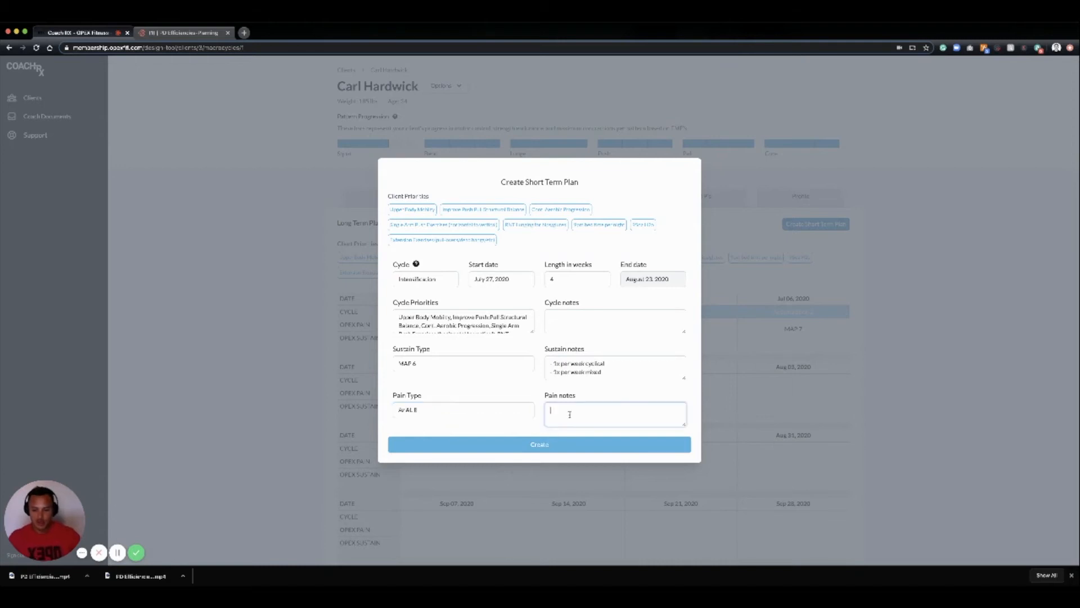
type("1x per week, AB")
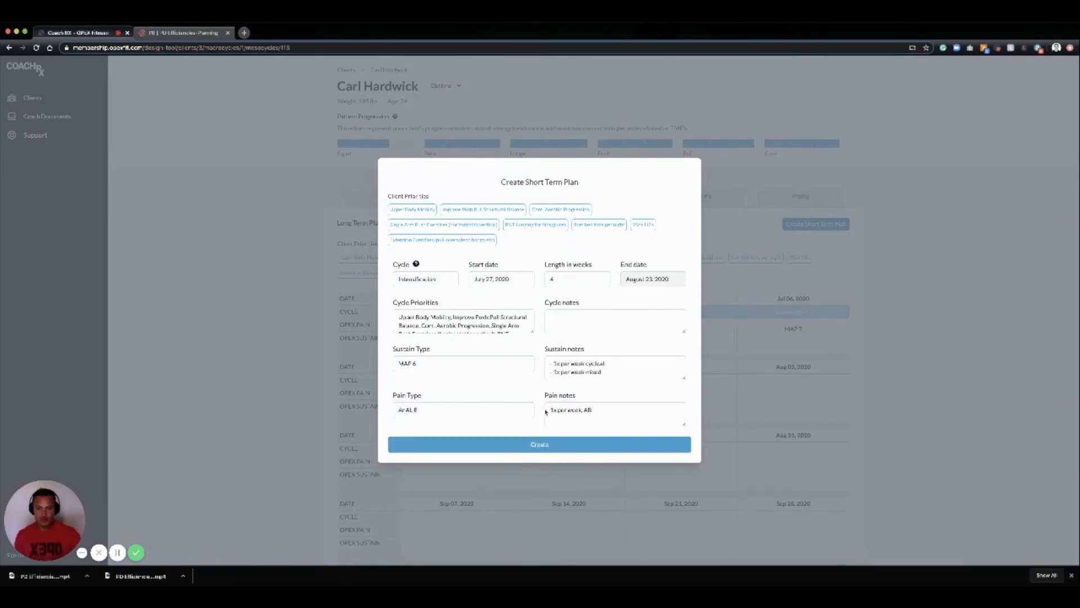
left_click(538, 443)
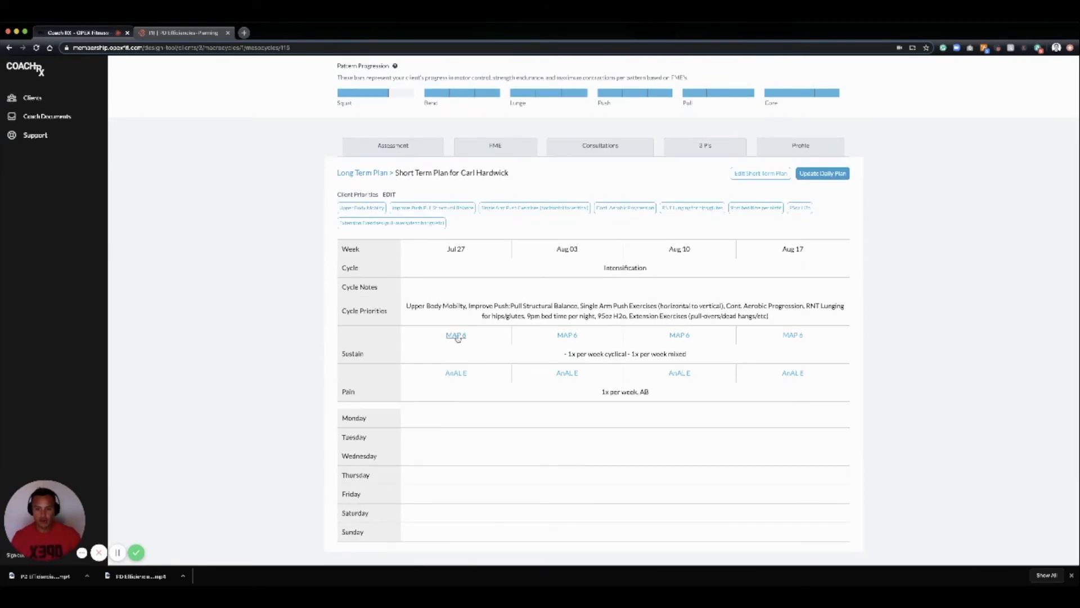
mouse_move(739, 353)
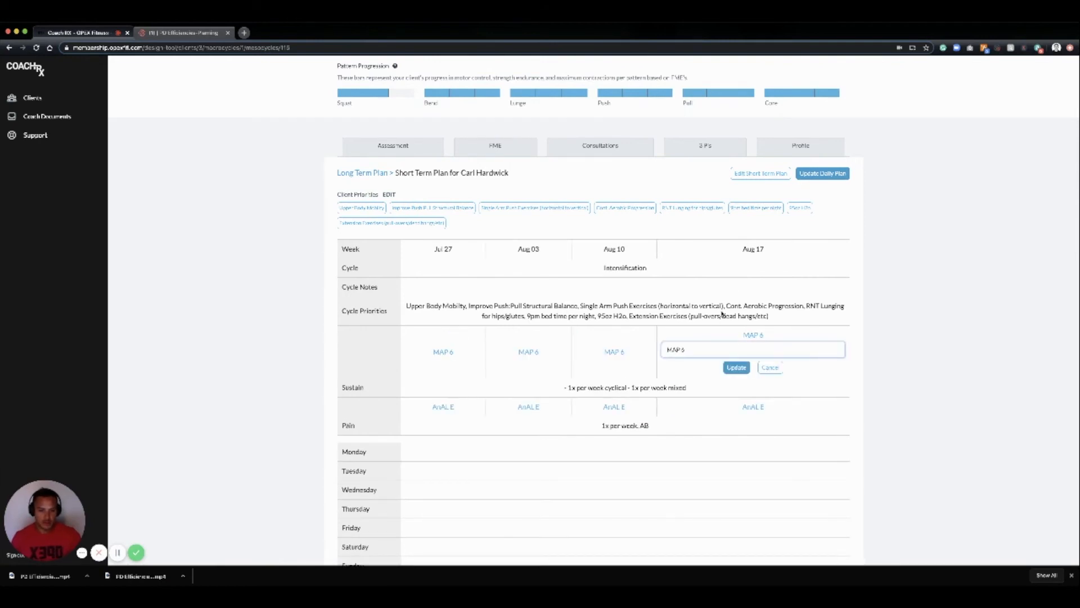
- Save MAP 5 sustain and LE 1 pain for the Aug 17 week, then move to the daily plan editor
left_click(736, 367)
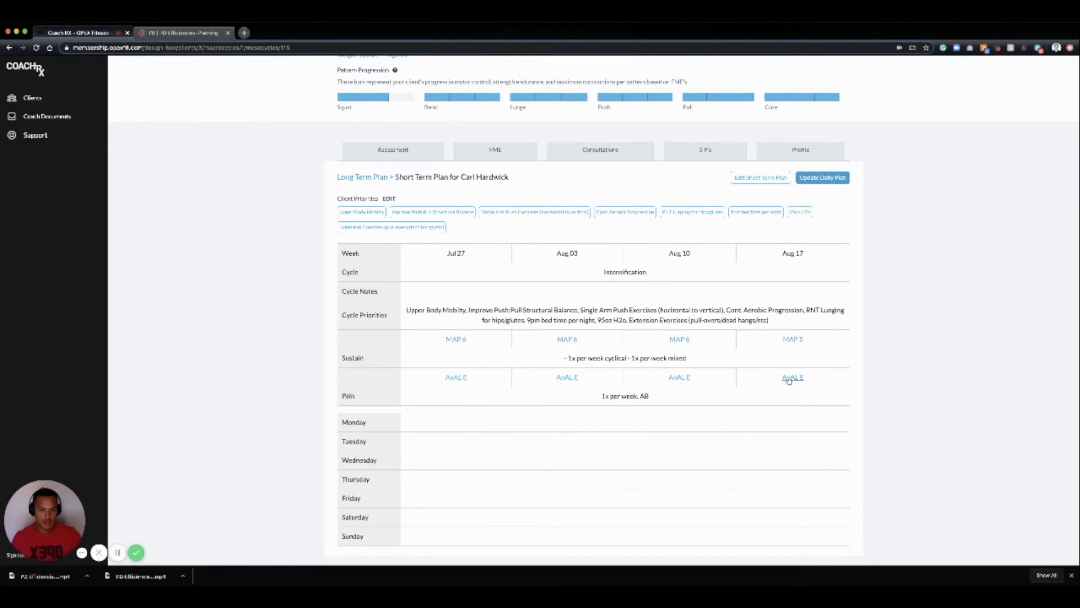
left_click(792, 377)
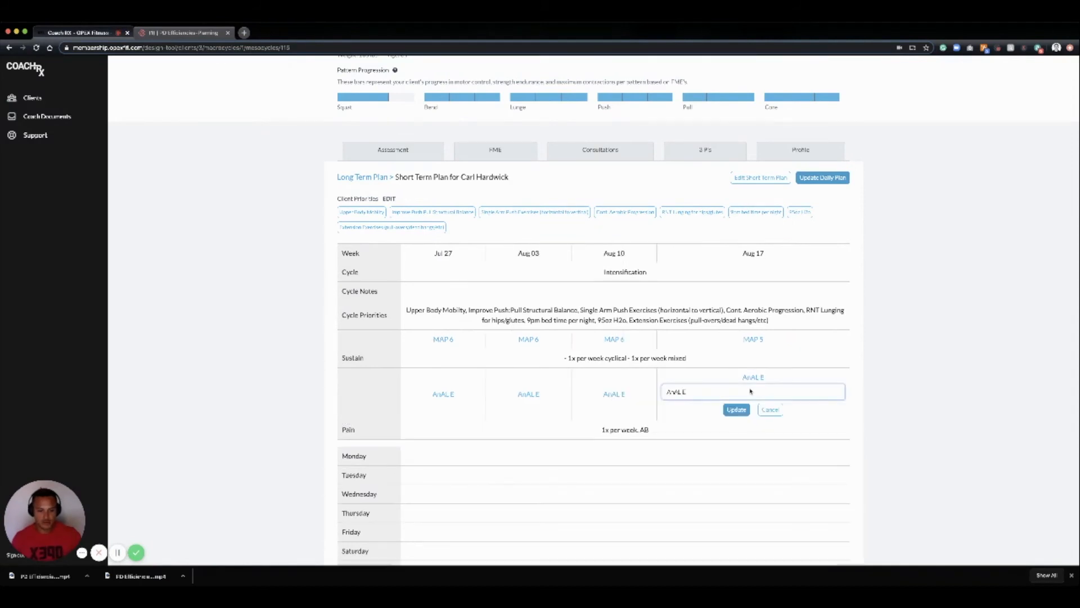
type("LE 1")
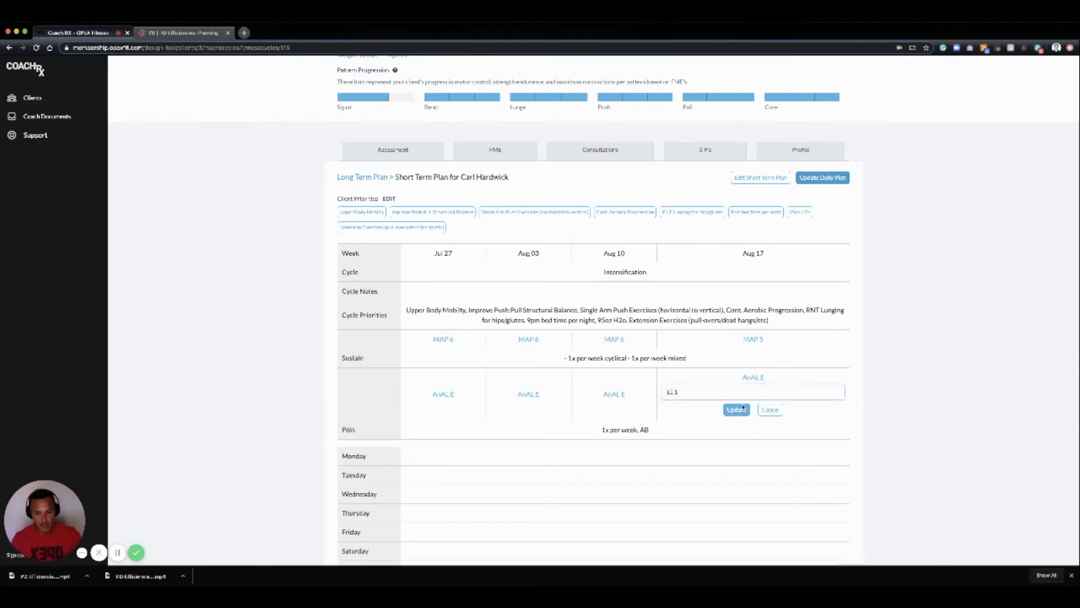
left_click(736, 409)
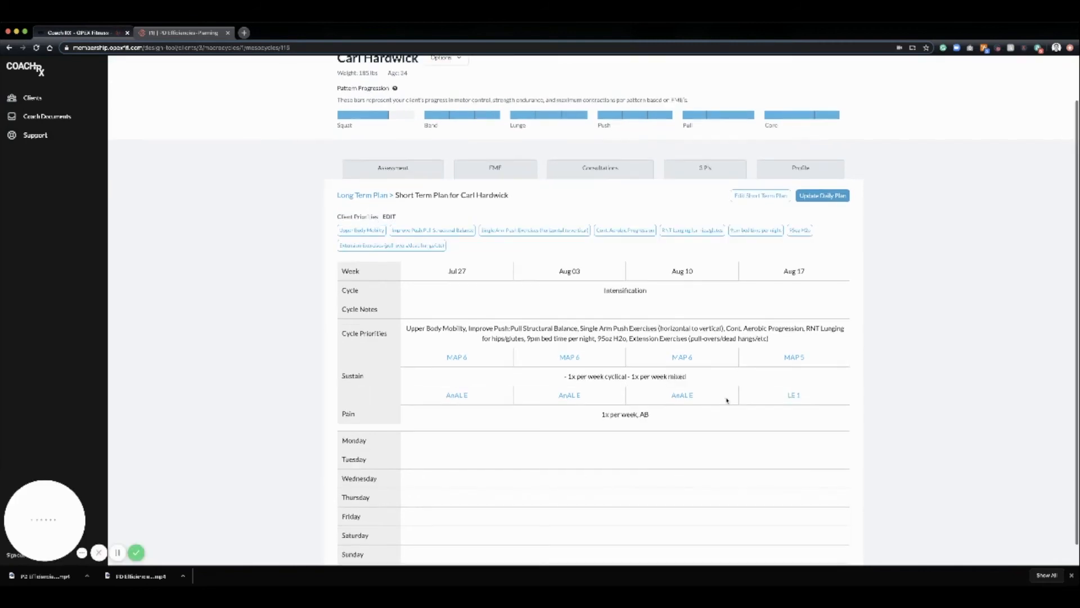
scroll("down", 3)
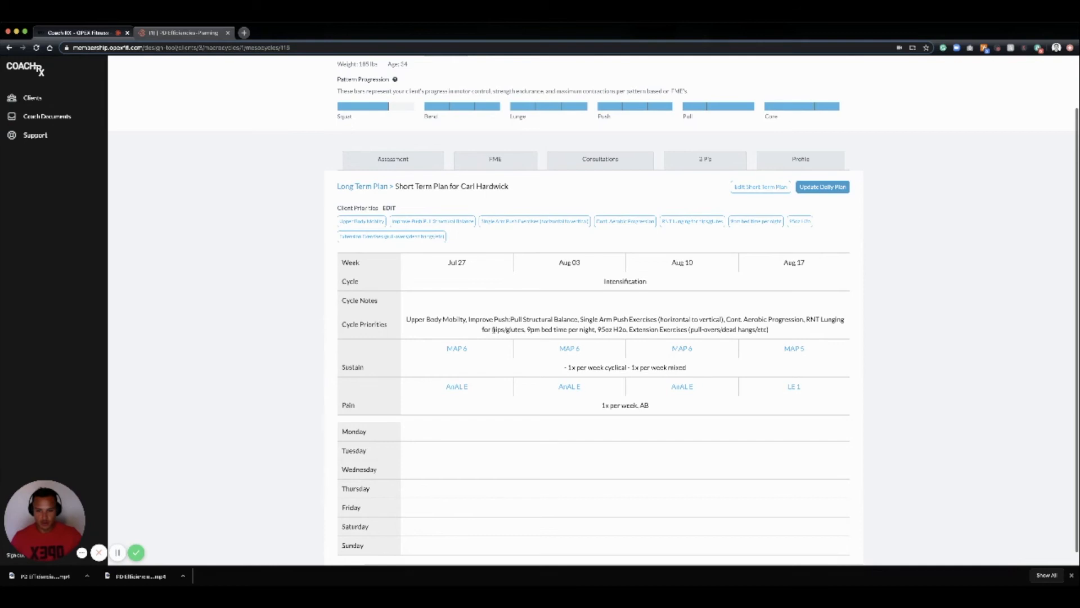
scroll("down", 3)
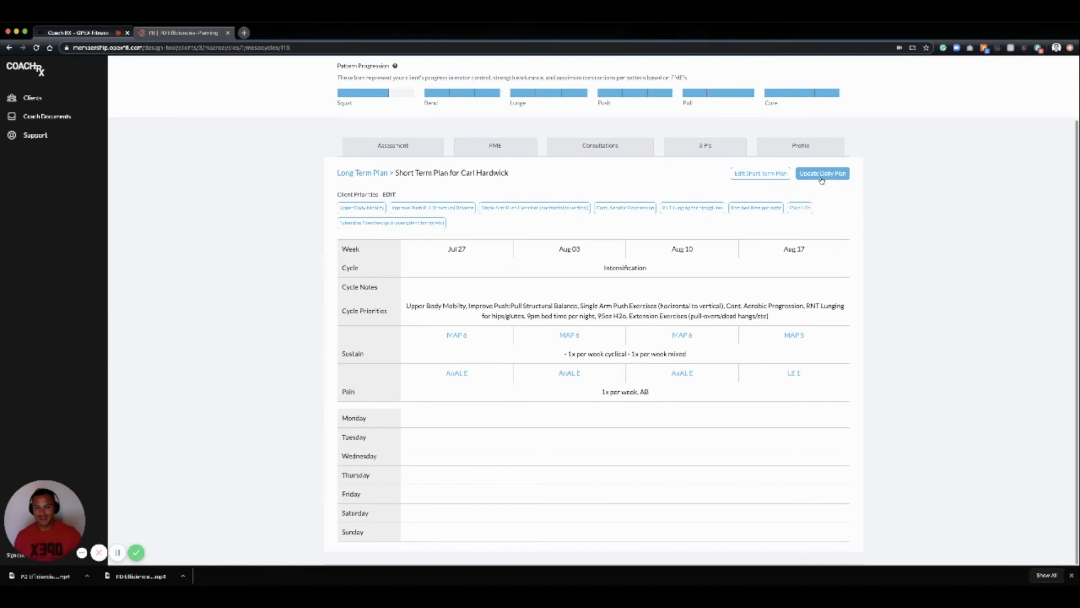
left_click(822, 173)
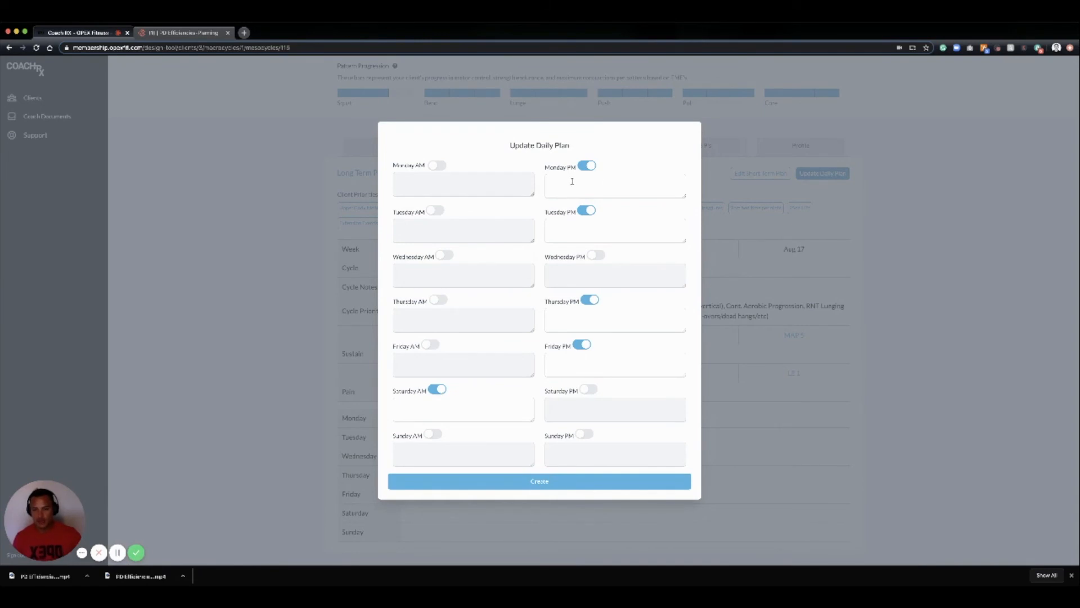
- Enable Monday and Tuesday PM sessions and move into their session plan fields
left_click(614, 184)
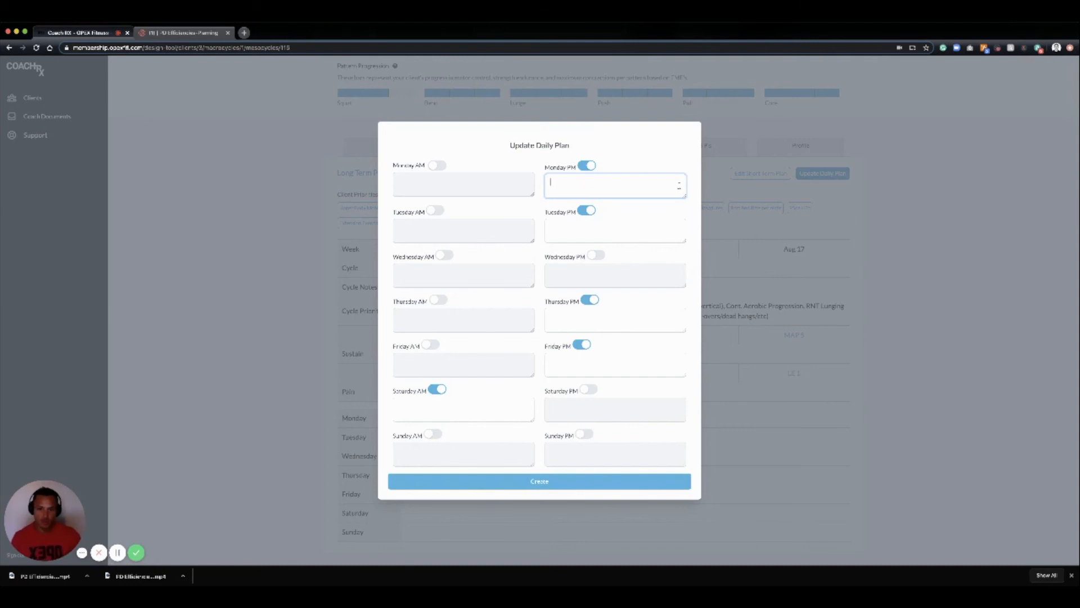
left_click(614, 230)
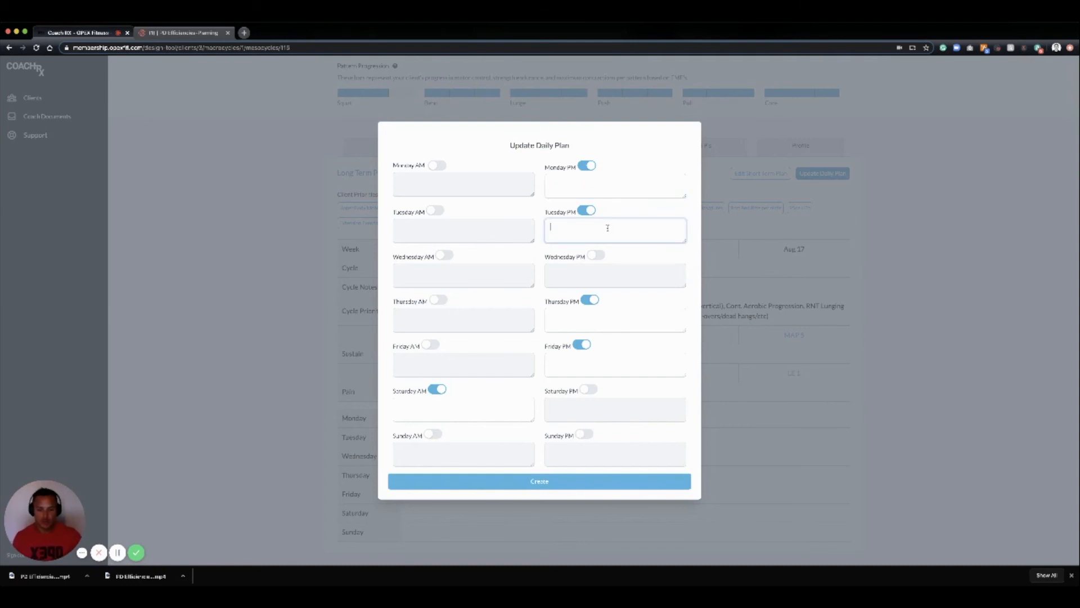
mouse_move(548, 405)
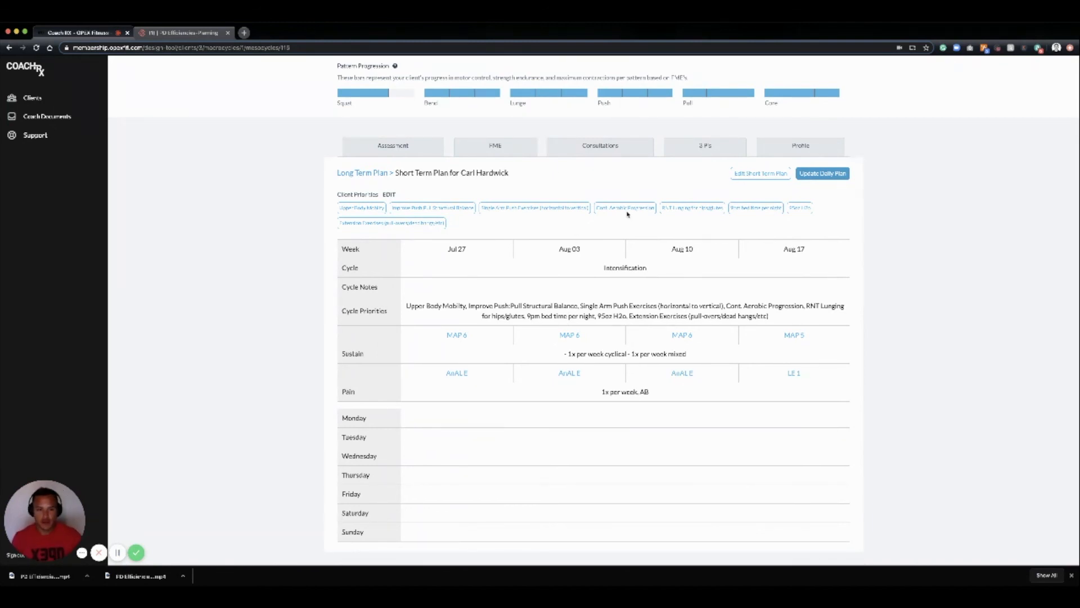
- Return to the long-term plan and scroll to the Intensification 1 weeks, Jul 27–Aug 17
left_click(361, 173)
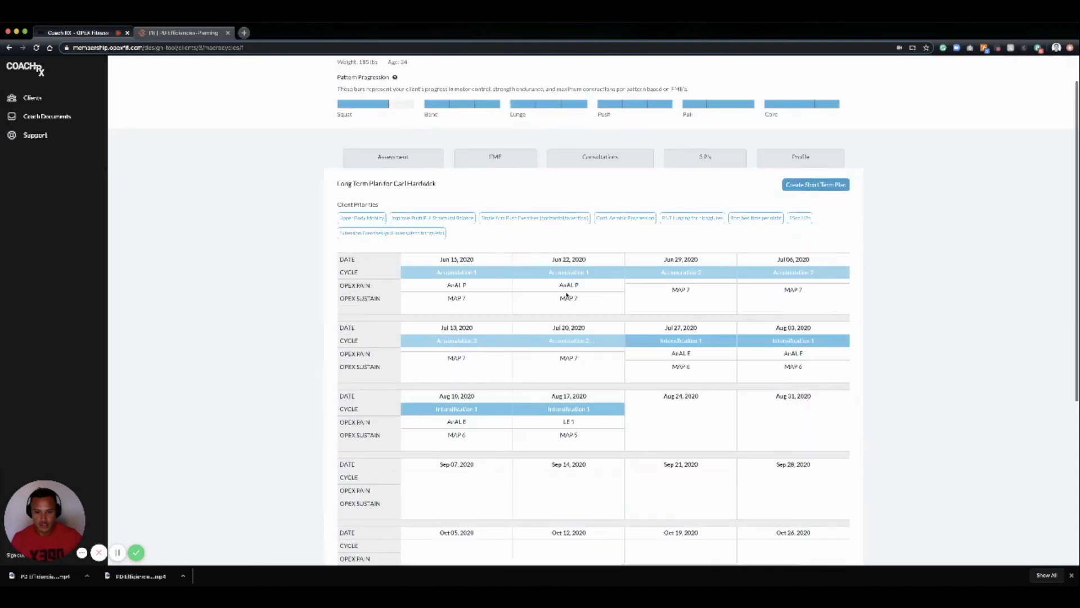
scroll("down", 3)
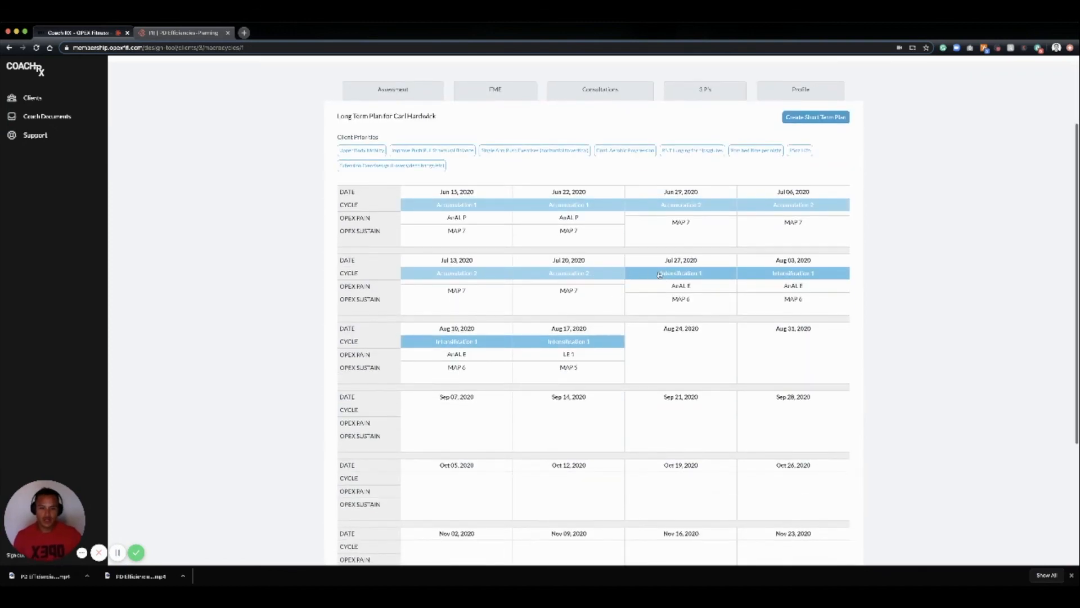